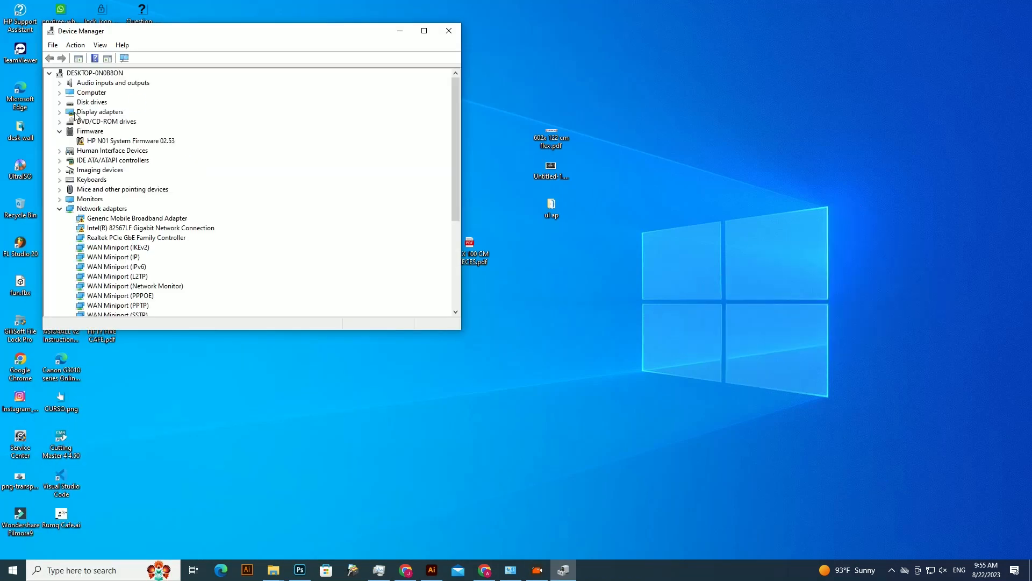
Step: Search Windows for Control Panel so it appears as the best match
{"action": "left_click", "coordinate": [449, 30]}
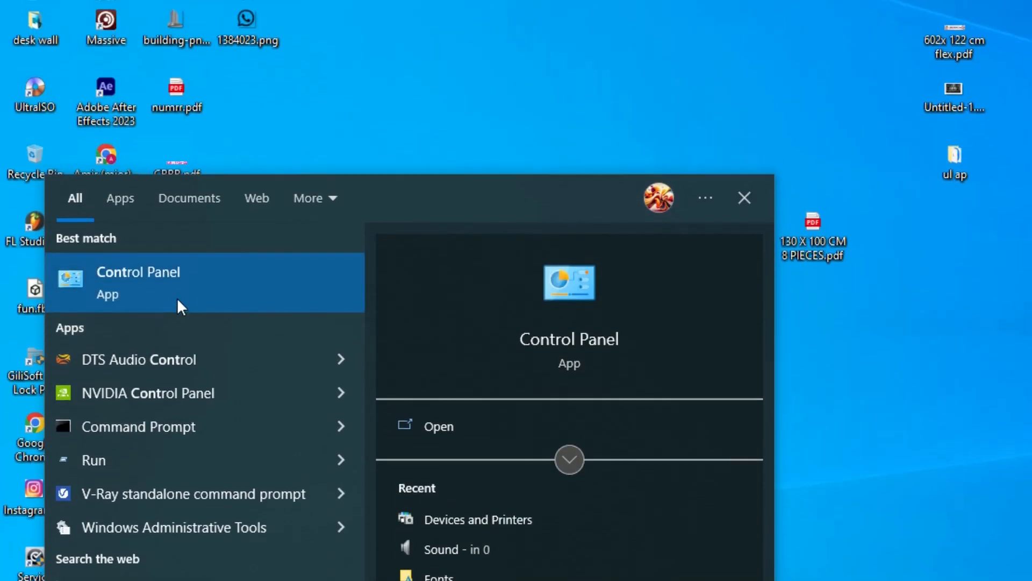
Step: Show the BRLINK Bluetooth 5.1 Device's driver details (BARROT Corporation) via Devices and Printers
{"action": "left_click", "coordinate": [477, 519]}
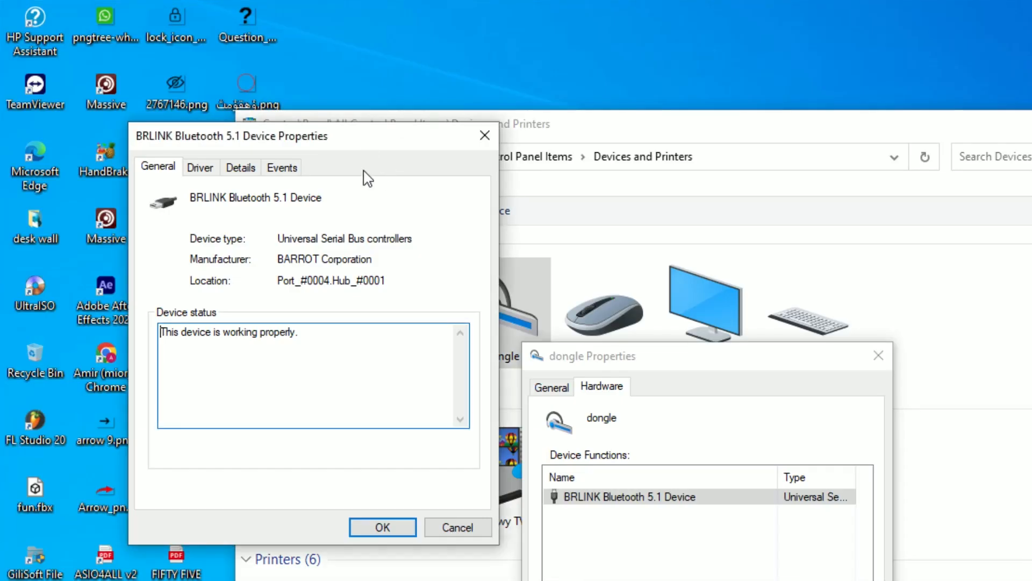
{"action": "left_click", "coordinate": [200, 167]}
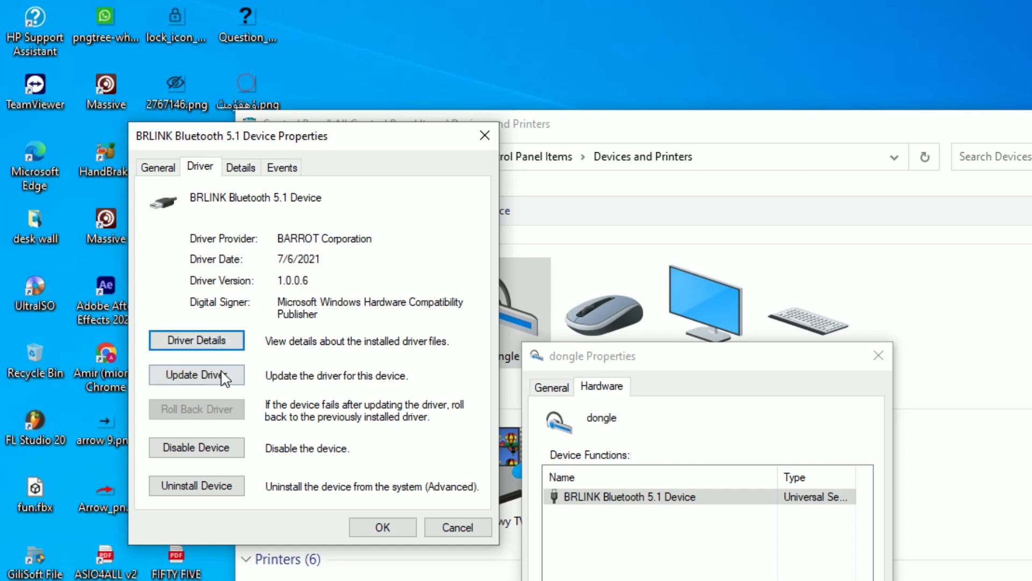
Step: Manually install Generic Bluetooth Adapter as the BRLINK device's driver and dismiss the success notice
{"action": "left_click", "coordinate": [195, 375]}
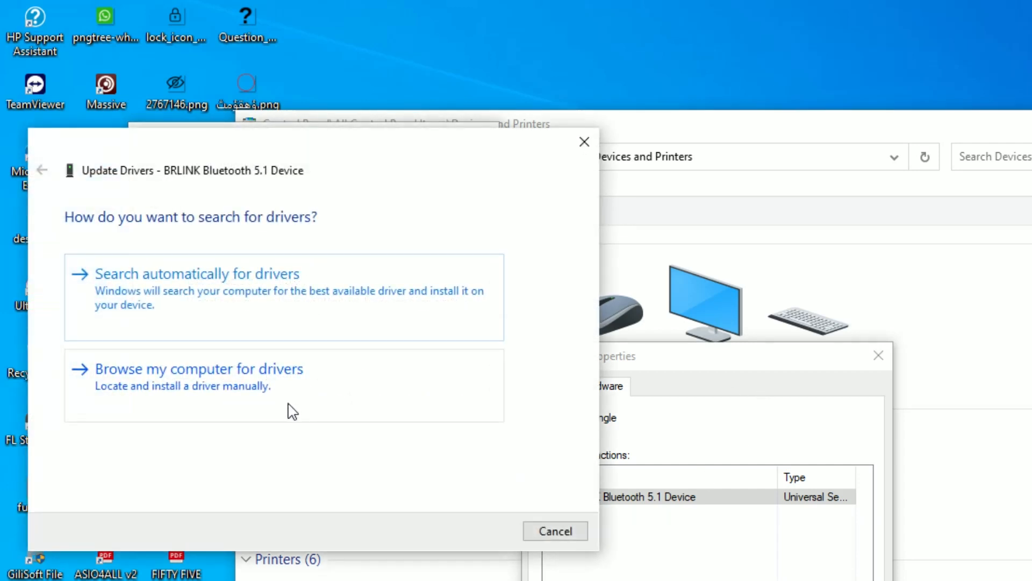
{"action": "left_click", "coordinate": [198, 367]}
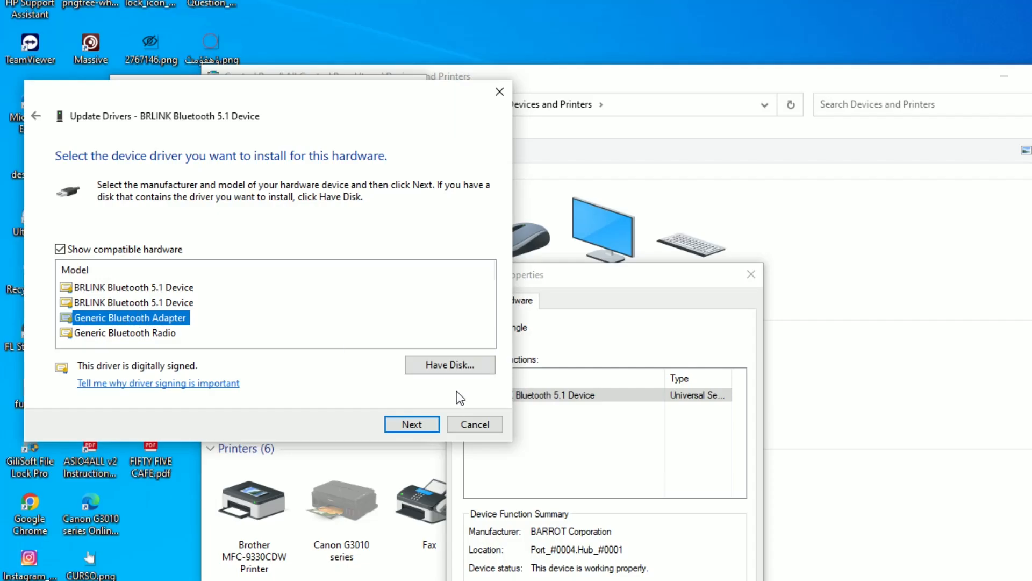
{"action": "left_click", "coordinate": [411, 424]}
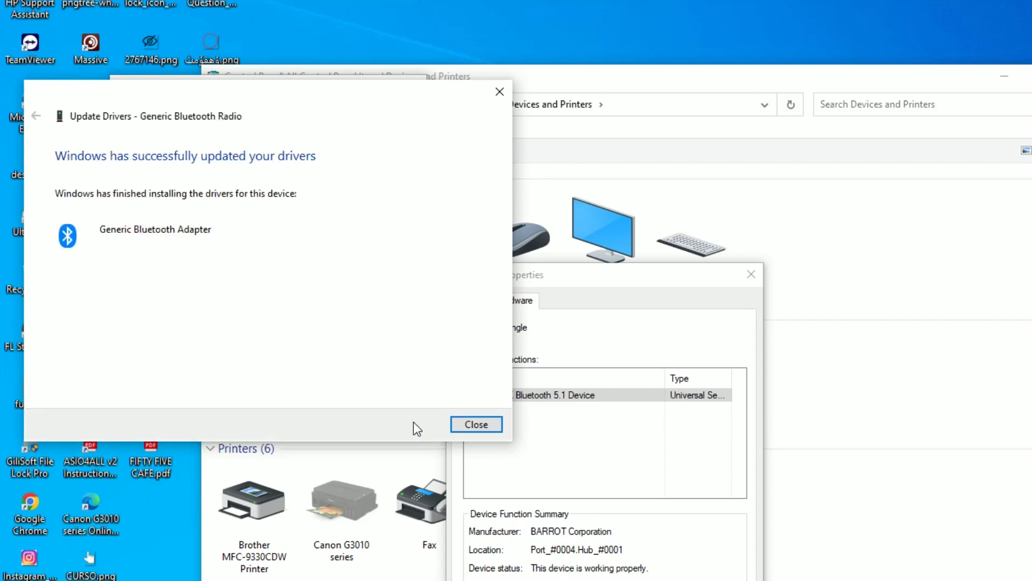
{"action": "left_click", "coordinate": [476, 424]}
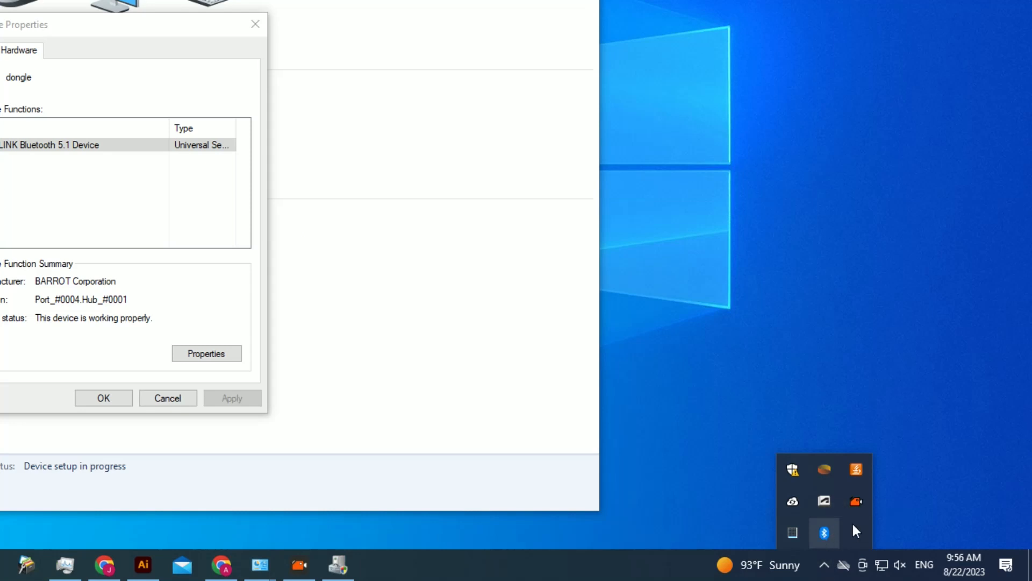
{"action": "mouse_move", "coordinate": [825, 532]}
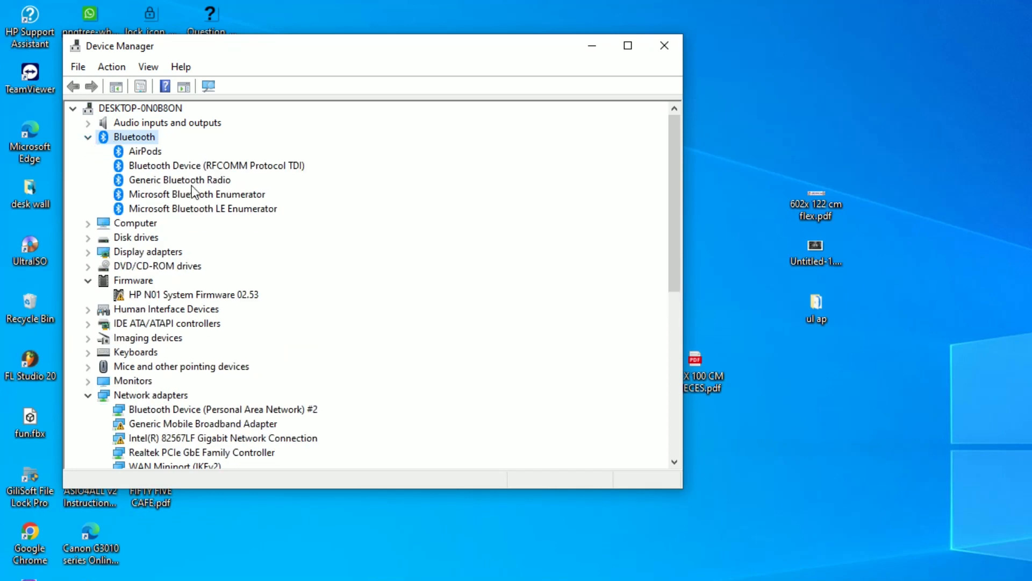
Step: Check the Generic Bluetooth Radio entry under Bluetooth, then close Device Manager
{"action": "left_click", "coordinate": [179, 179]}
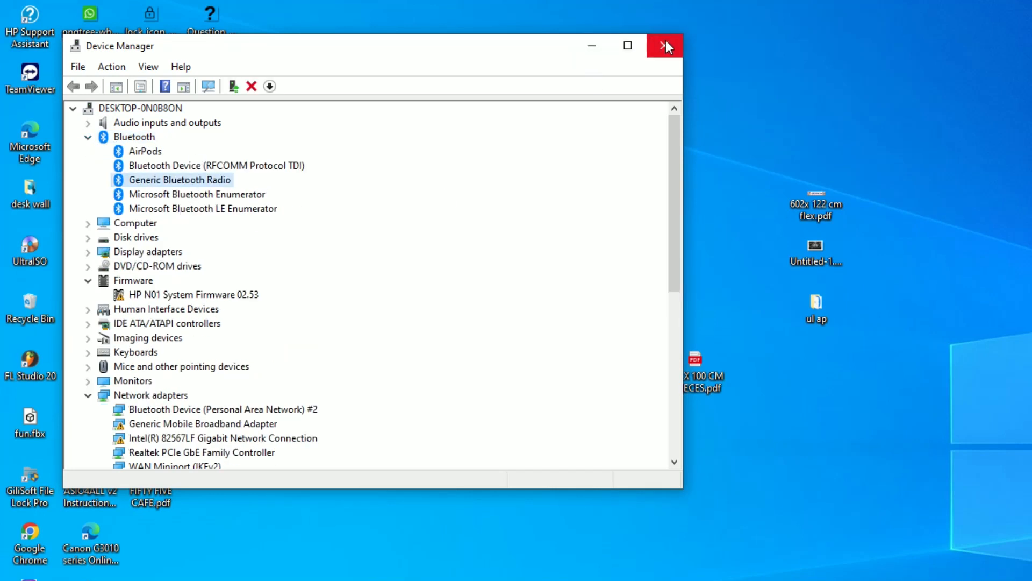
{"action": "left_click", "coordinate": [664, 45]}
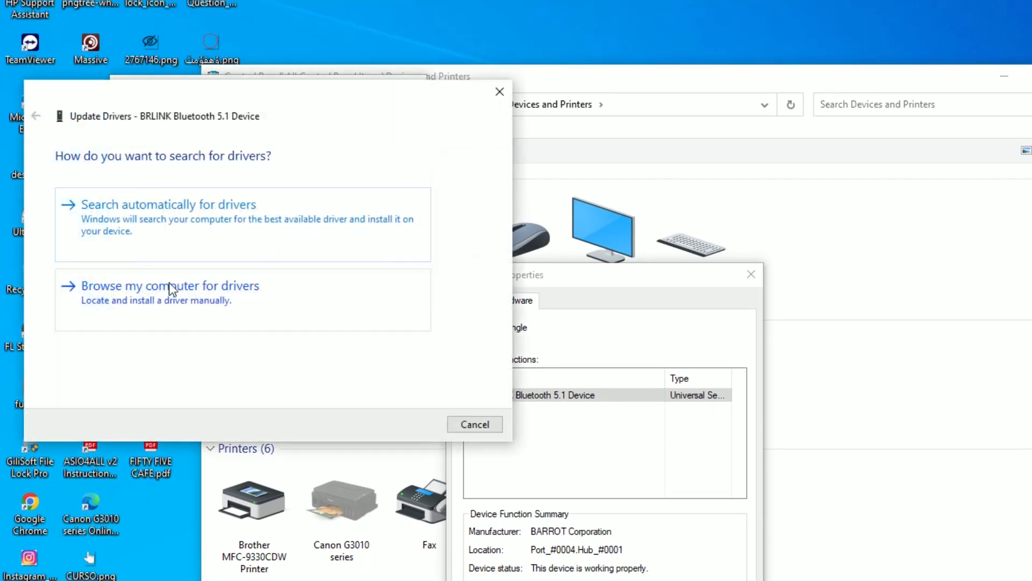
Step: Reinstall Generic Bluetooth Adapter manually for the BRLINK device and dismiss the success notice
{"action": "left_click", "coordinate": [170, 285]}
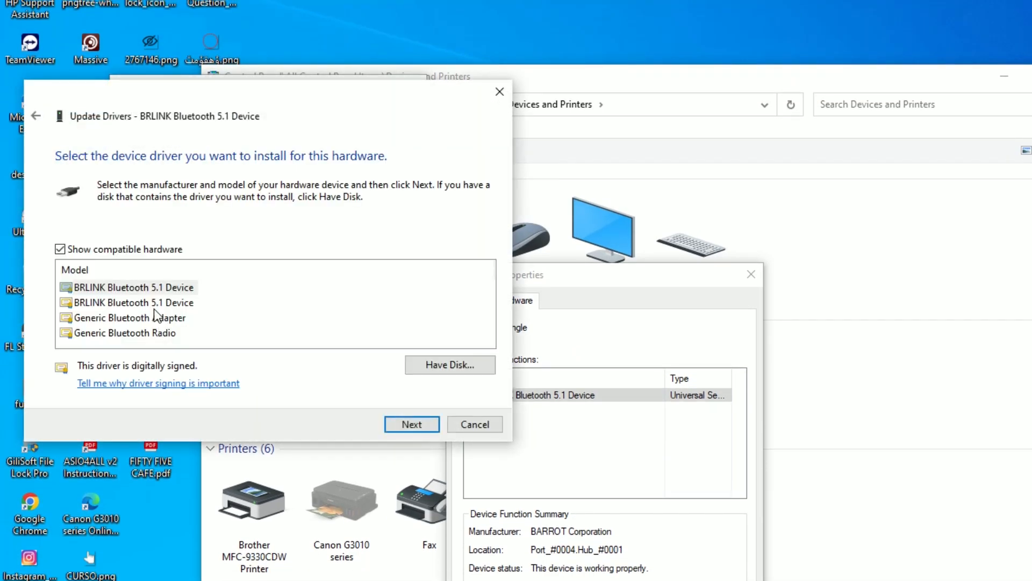
{"action": "left_click", "coordinate": [129, 316]}
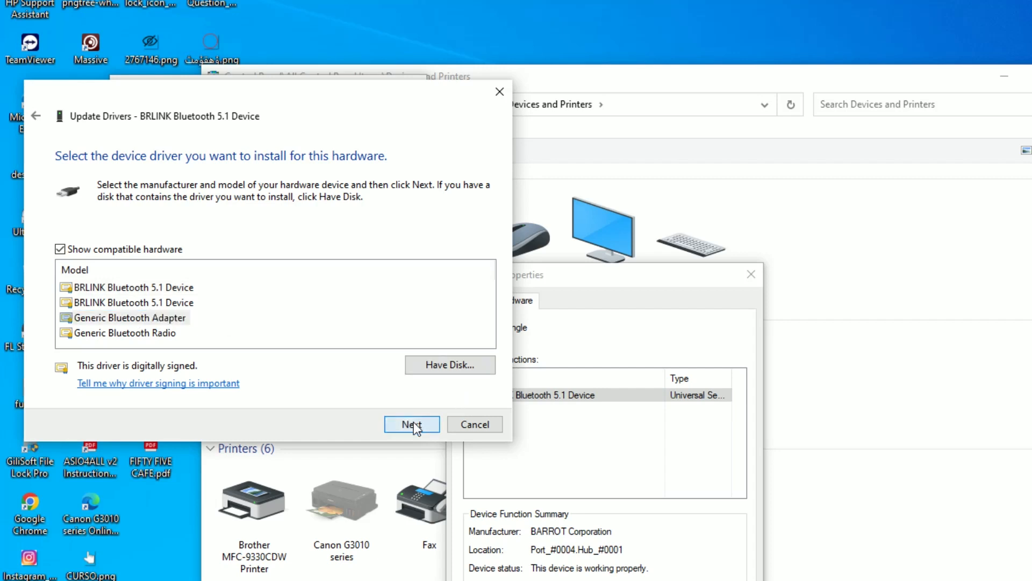
{"action": "left_click", "coordinate": [412, 424]}
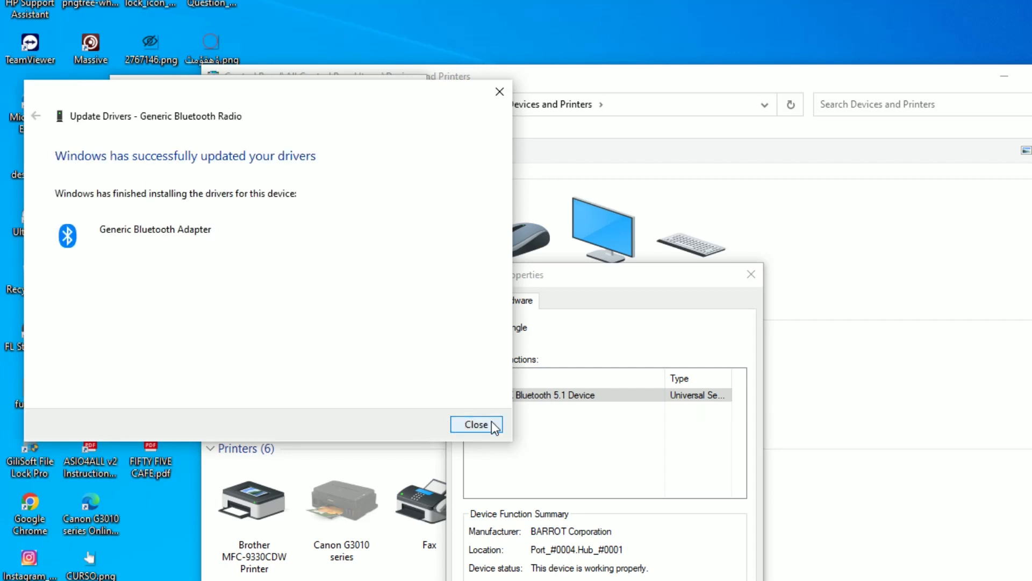
{"action": "left_click", "coordinate": [477, 423]}
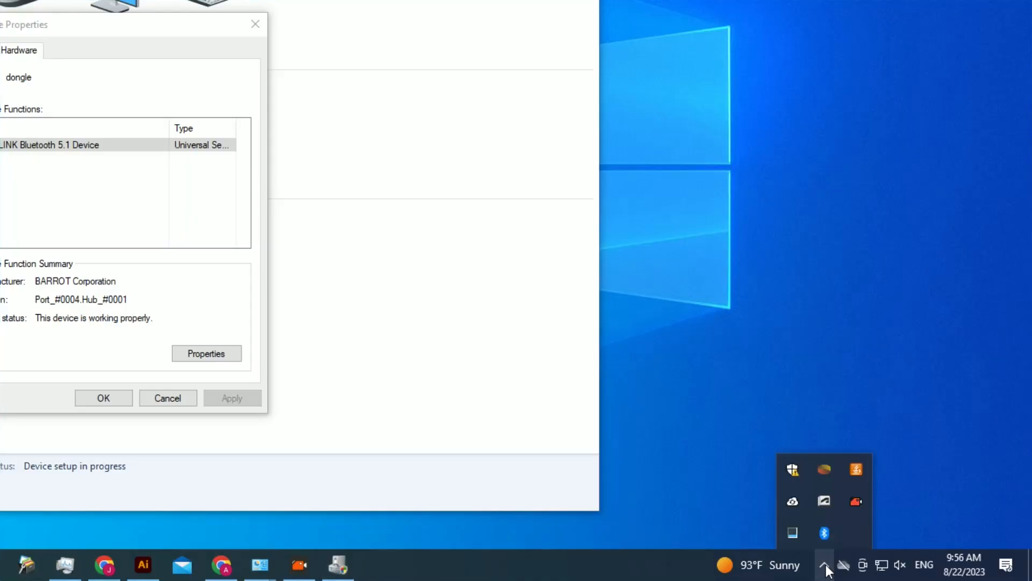
{"action": "mouse_move", "coordinate": [824, 534]}
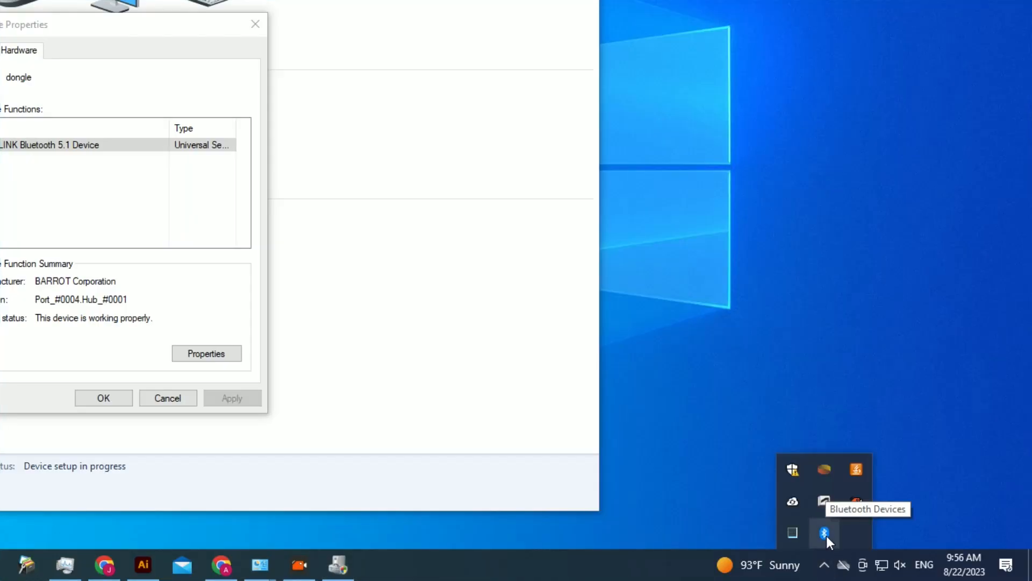